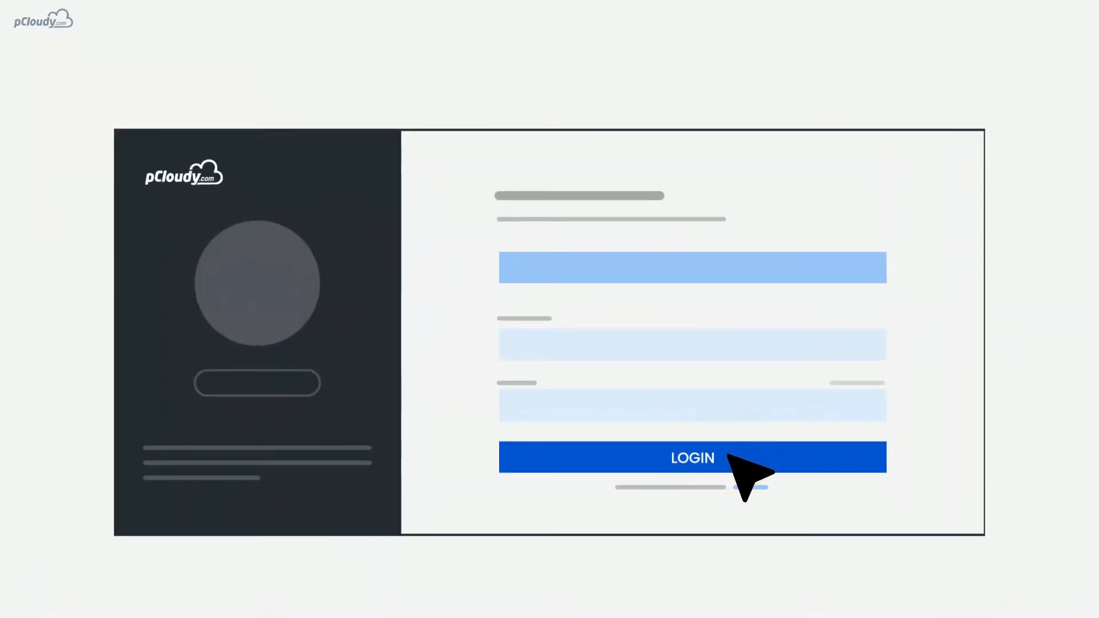
# Step: Log in to pCloudy with the account email and password and reach the dashboard
pyautogui.click(691, 457)
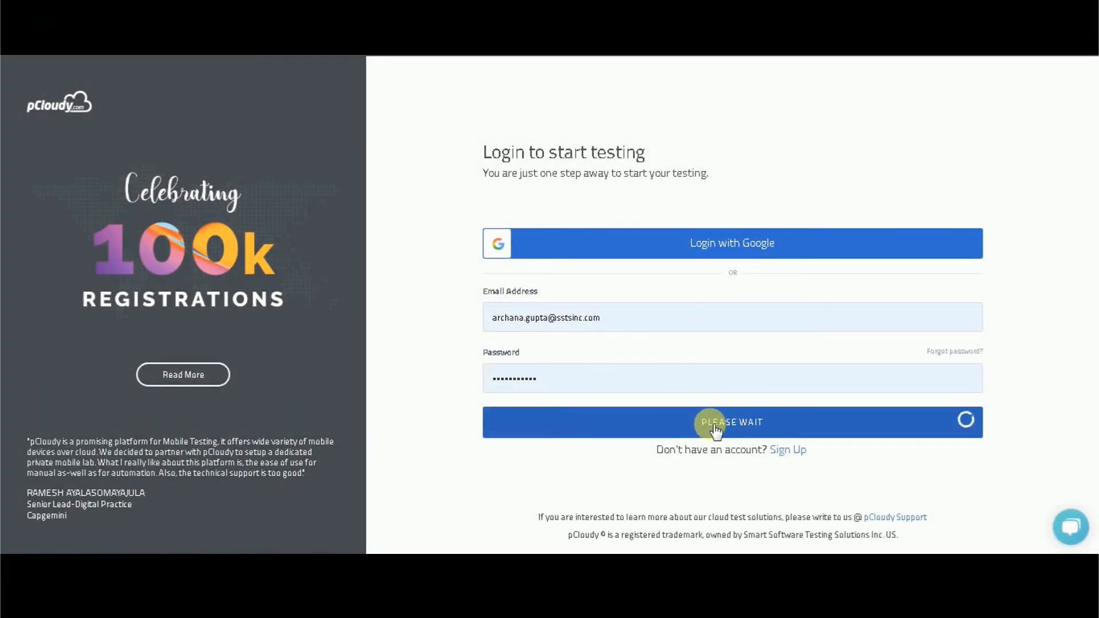
pyautogui.click(732, 422)
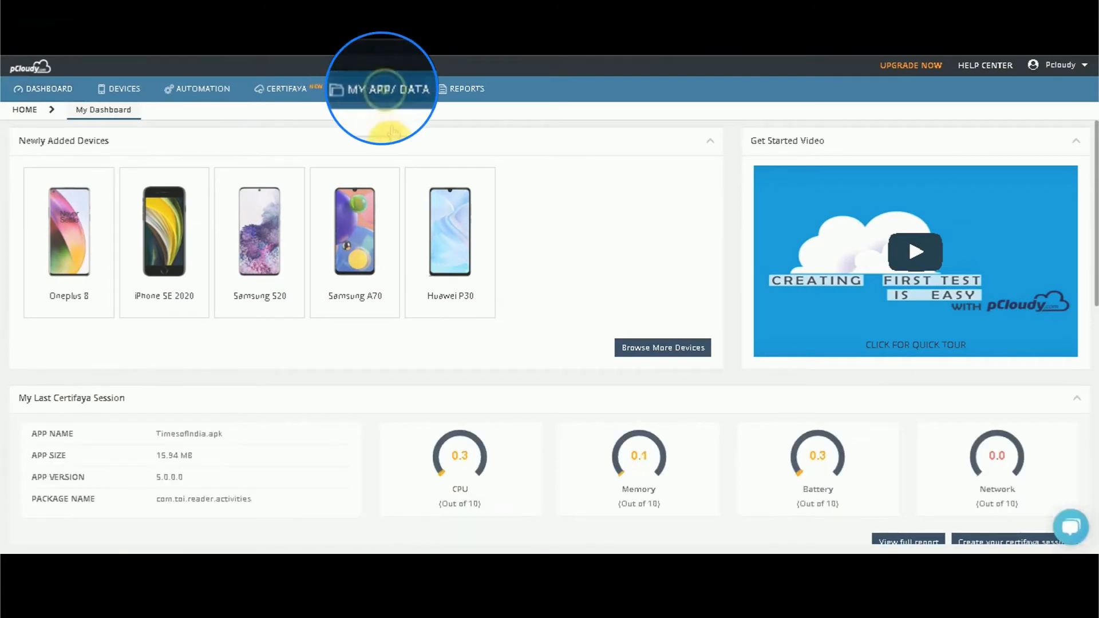
# Step: Upload FreeQRcode.apk through MY APP/DATA's Upload File
pyautogui.click(386, 88)
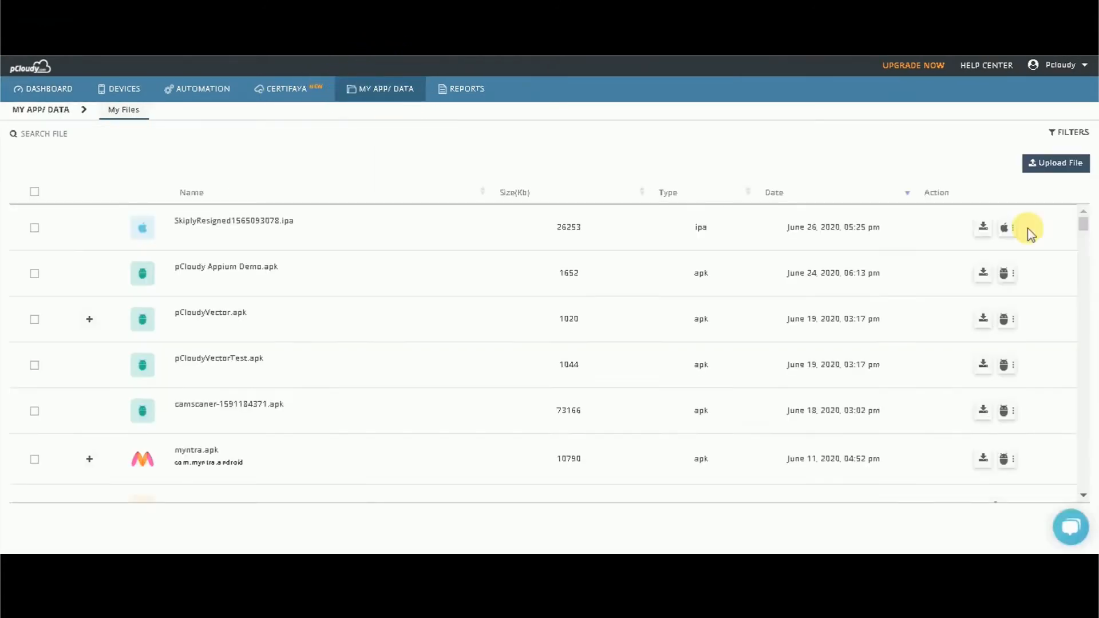
pyautogui.click(89, 319)
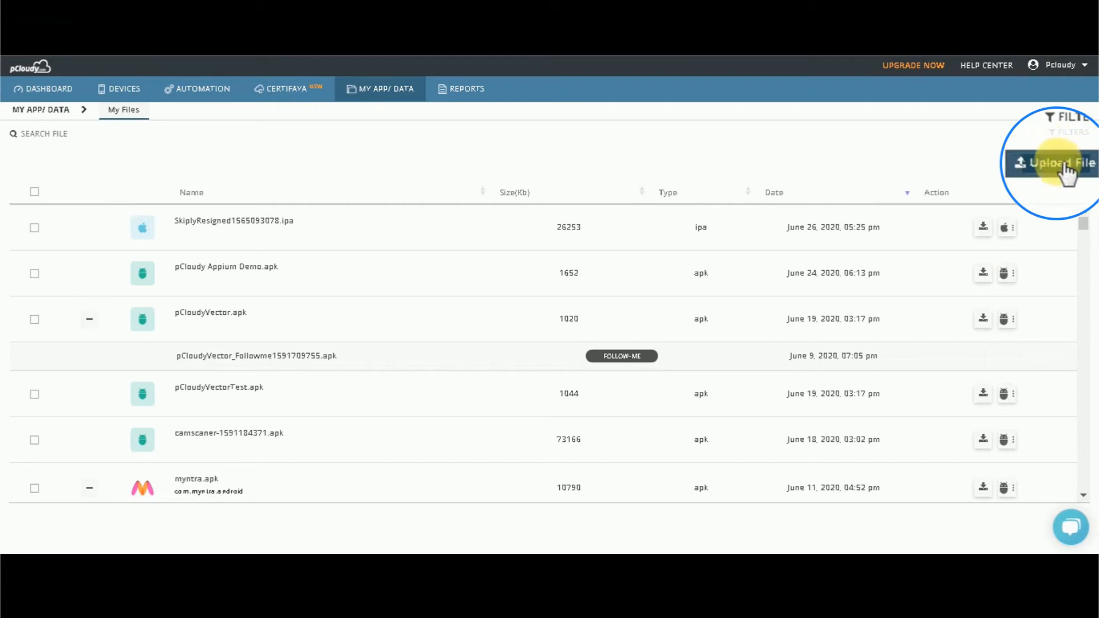
pyautogui.click(1057, 163)
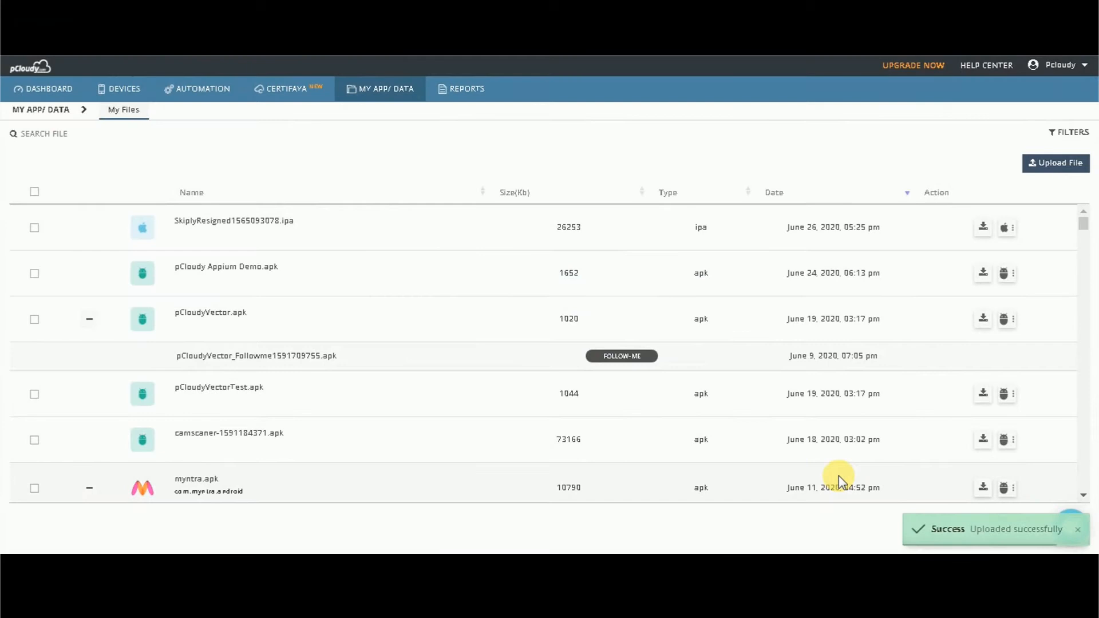
pyautogui.moveTo(794, 427)
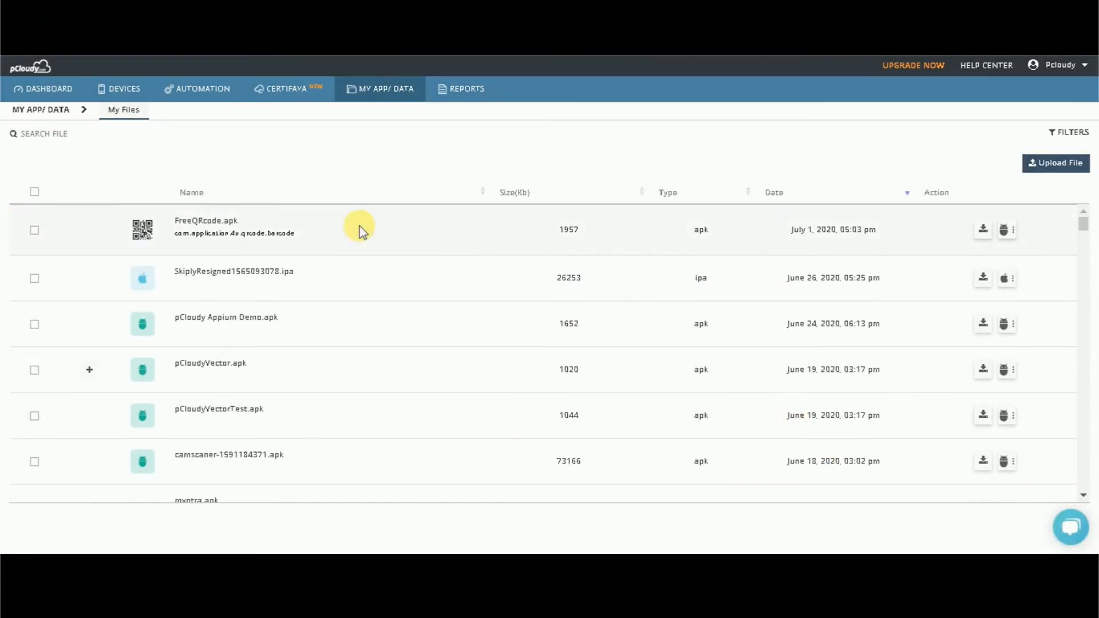
pyautogui.moveTo(1003, 234)
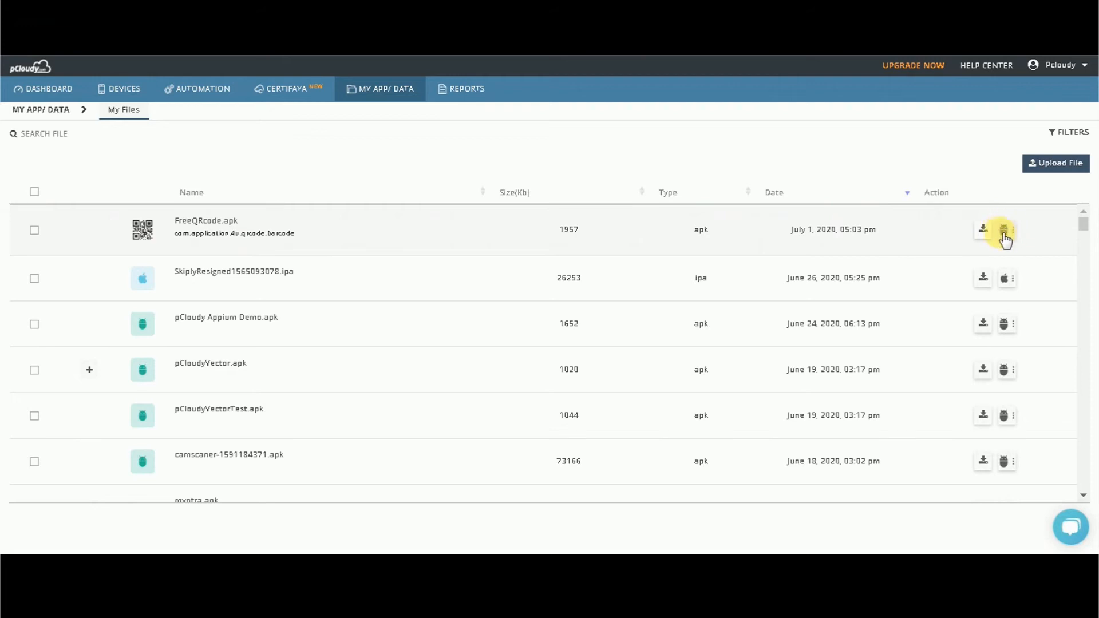
# Step: Add the Sensor Camera library to FreeQRcode.apk and reveal FreeQRcode_Sensor1593603260.apk beneath it
pyautogui.click(1011, 229)
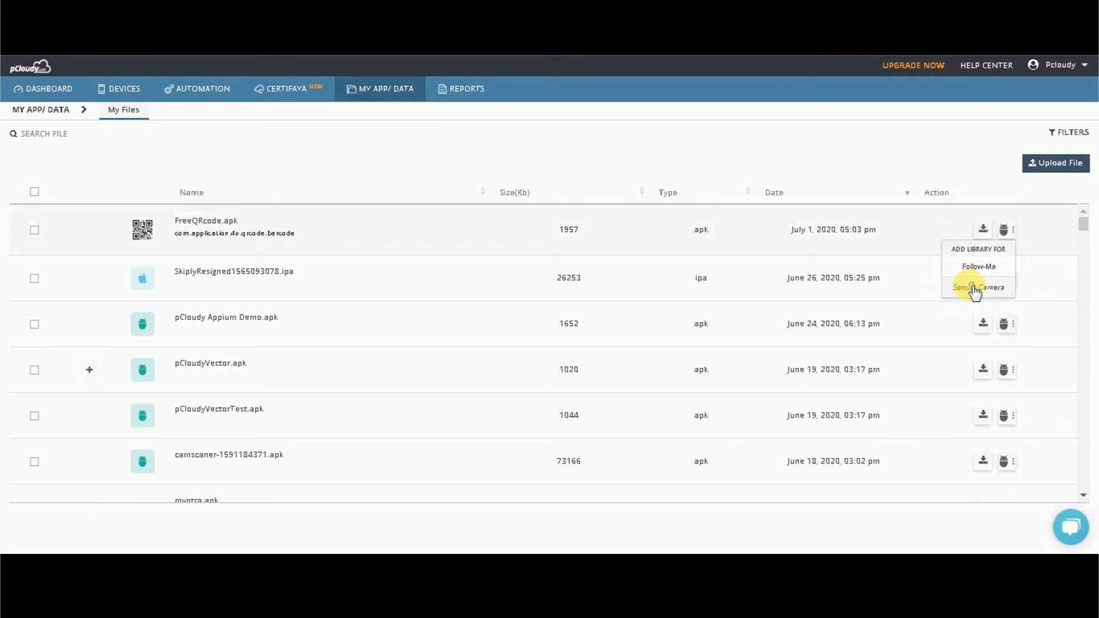
pyautogui.click(977, 287)
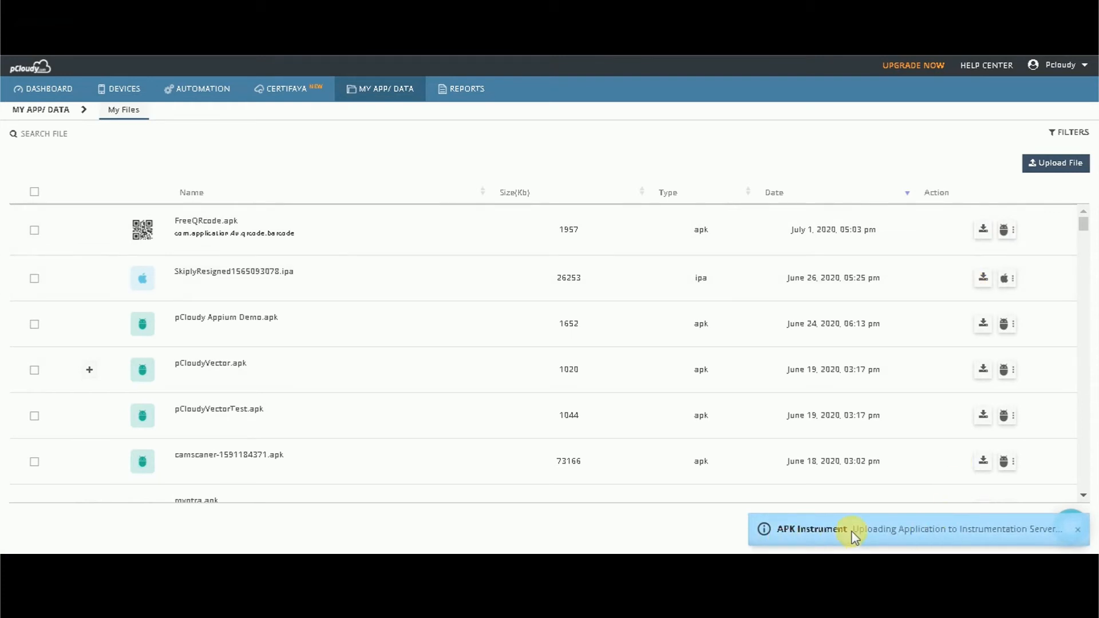
pyautogui.click(1077, 529)
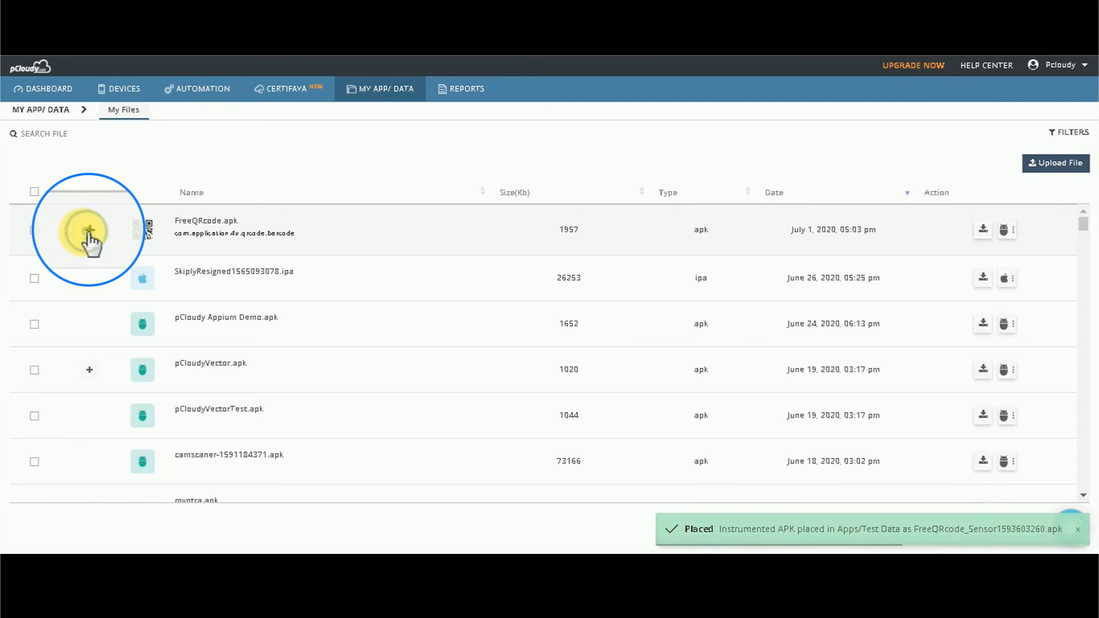
pyautogui.click(90, 229)
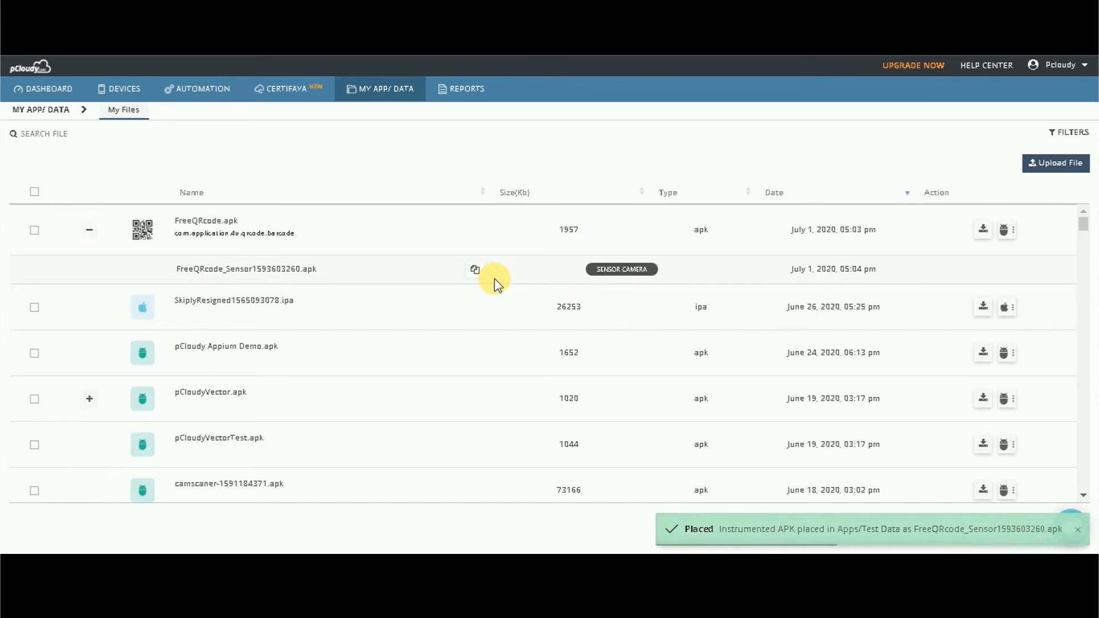
# Step: Upload the QR.png and QR_code_G.png images to My Files
pyautogui.click(1055, 163)
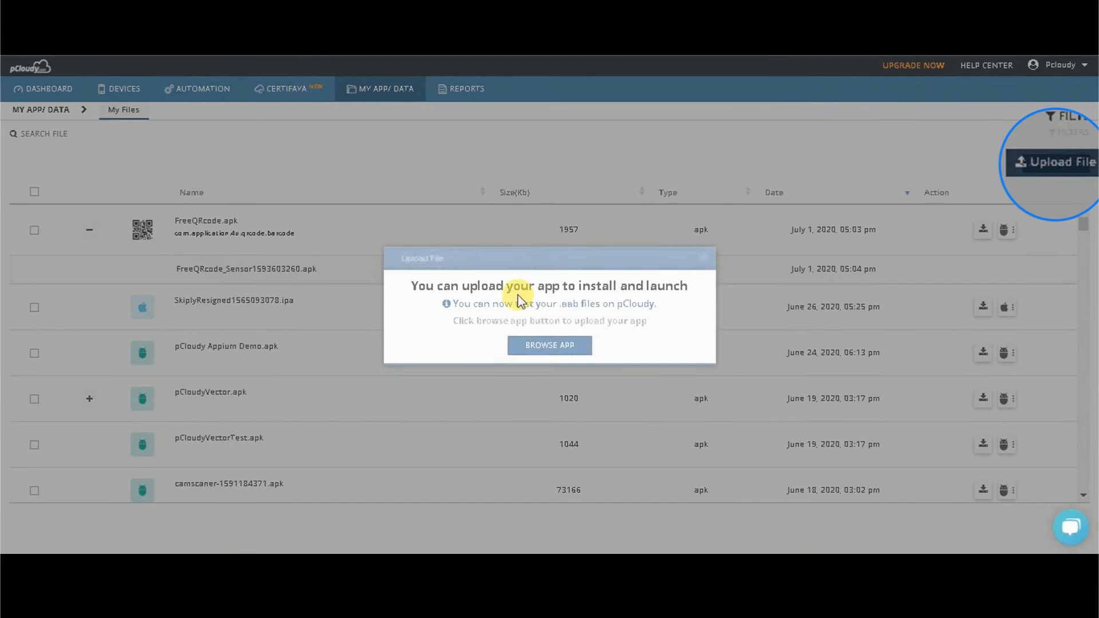
pyautogui.click(549, 345)
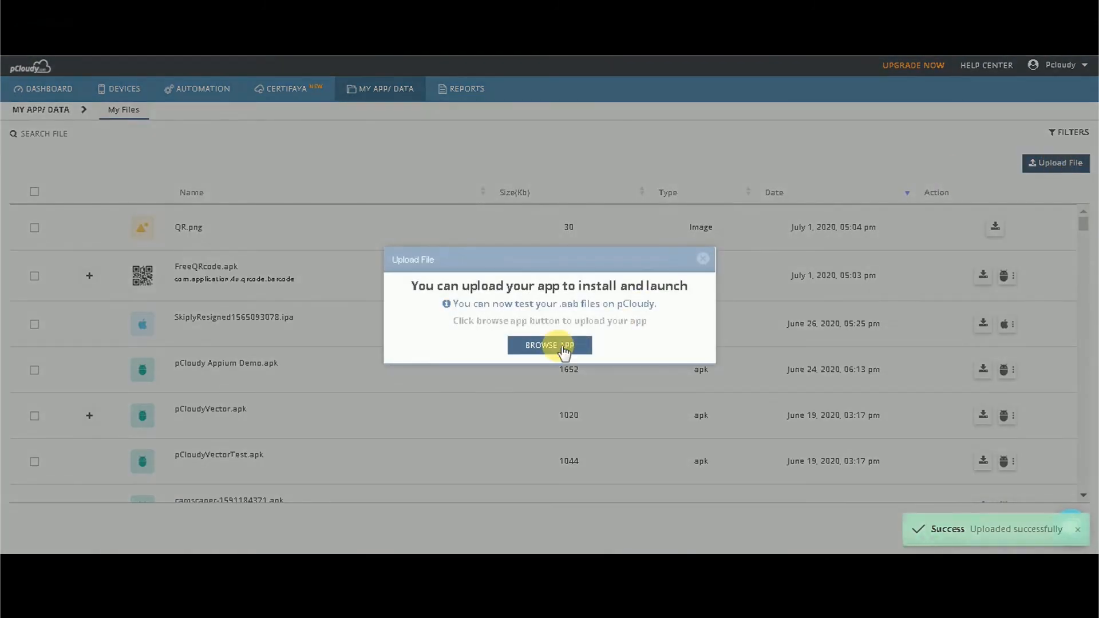
pyautogui.click(702, 259)
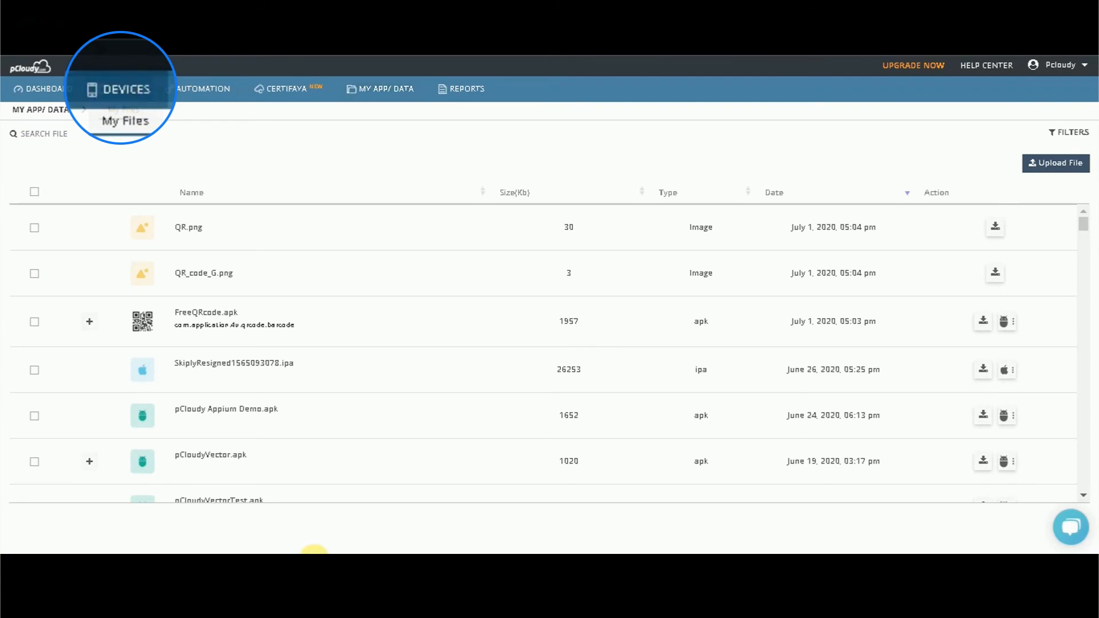
# Step: Install FreeQRcode_Sensor1593603260.apk from My App/Data on the Galaxy J6 and allow camera access
pyautogui.click(123, 88)
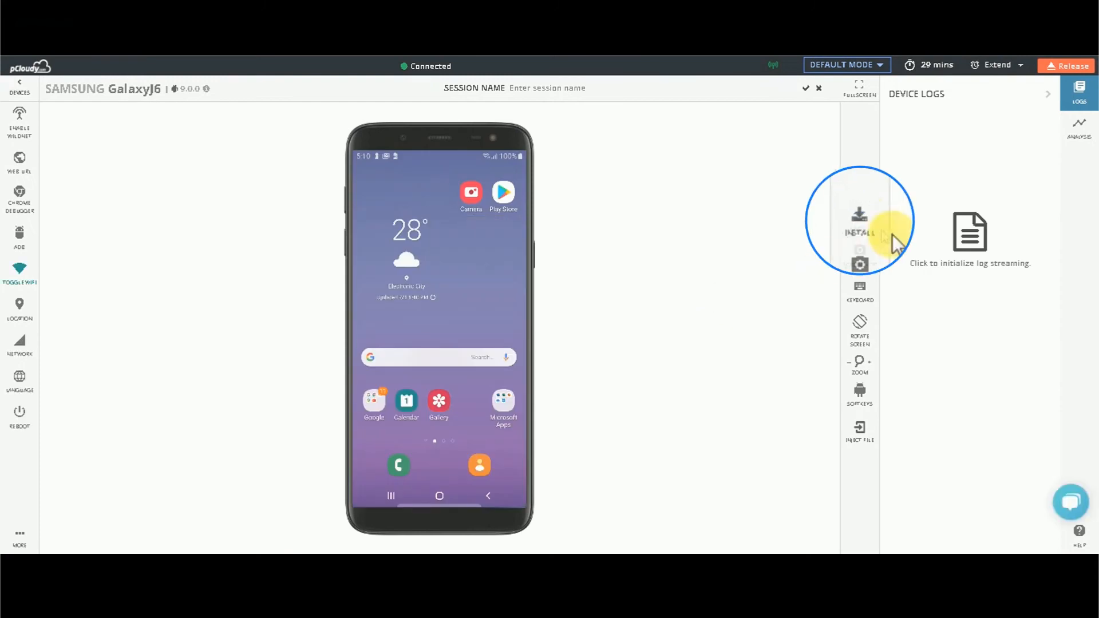
pyautogui.click(858, 221)
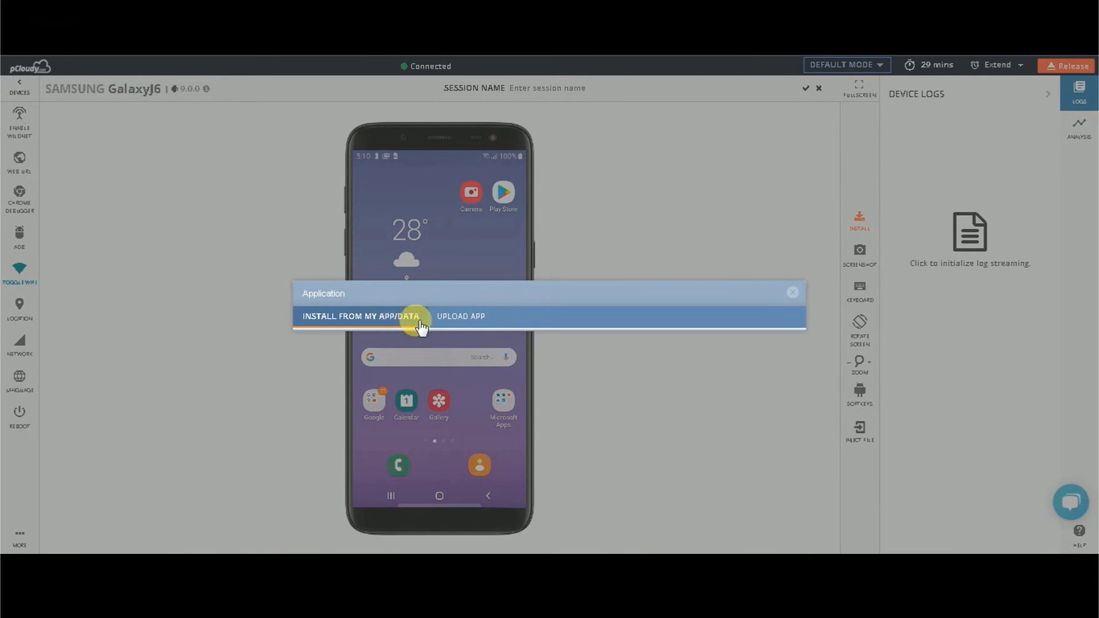
pyautogui.click(360, 315)
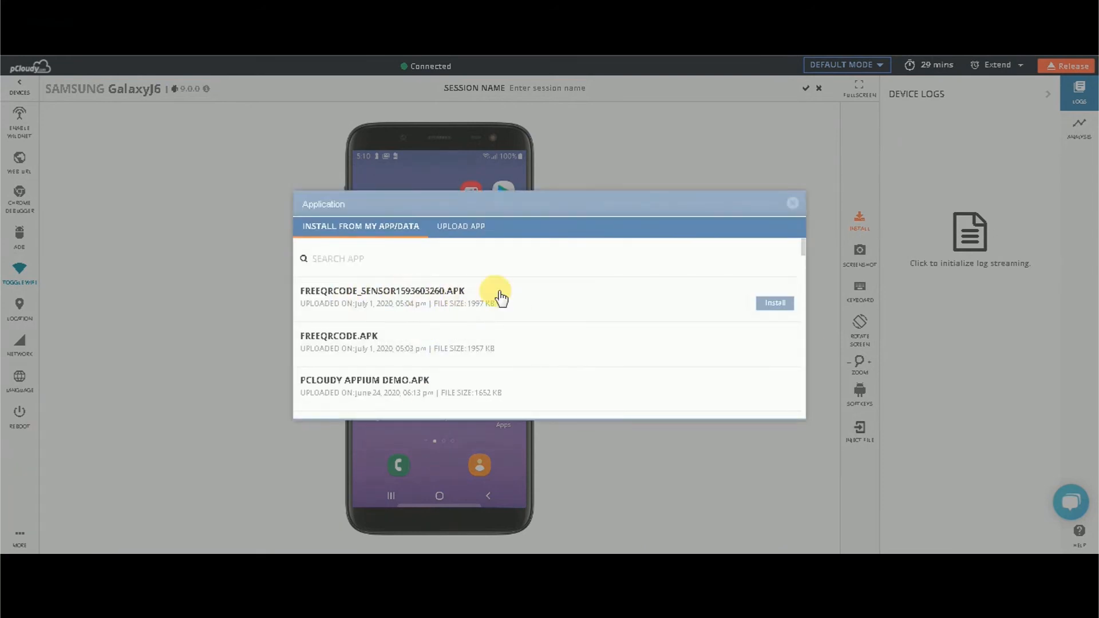
pyautogui.click(773, 302)
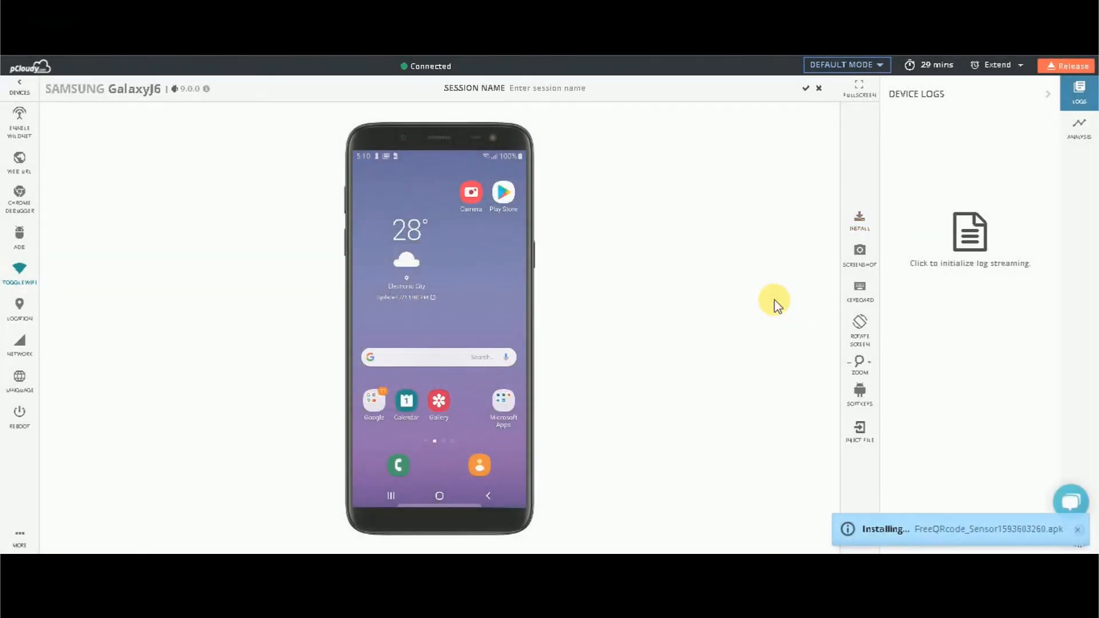
pyautogui.moveTo(559, 513)
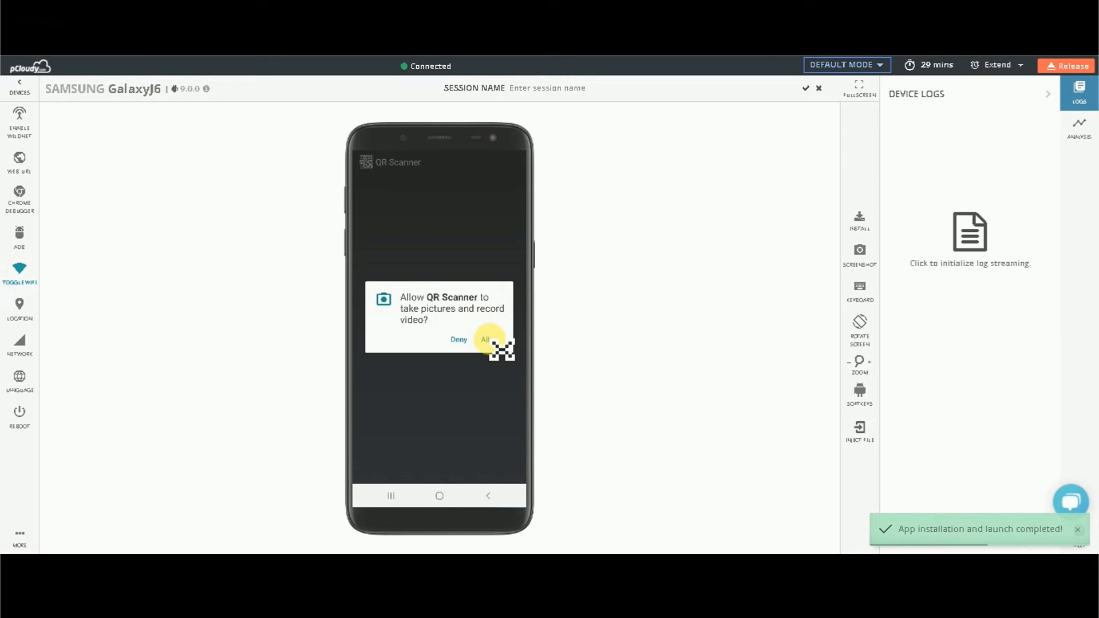
pyautogui.moveTo(773, 384)
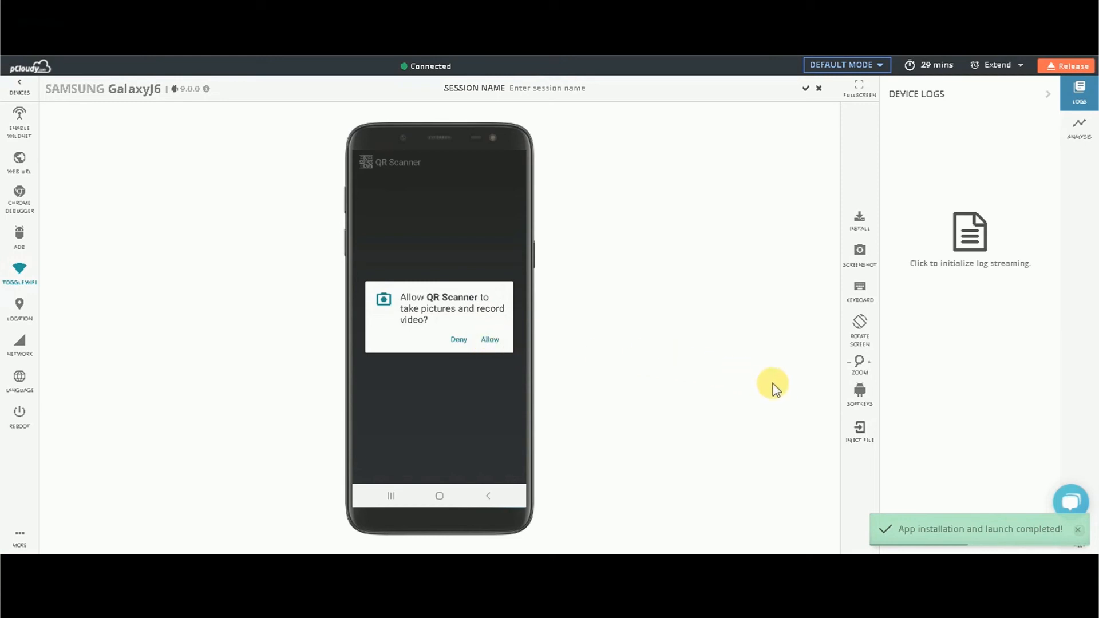
pyautogui.click(490, 339)
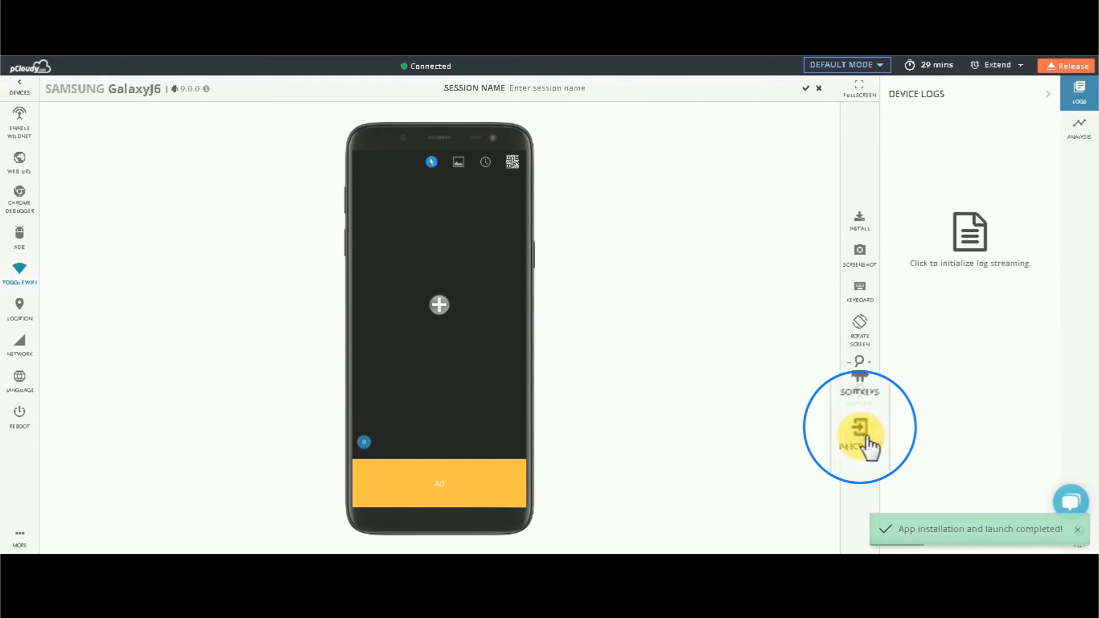
pyautogui.click(859, 427)
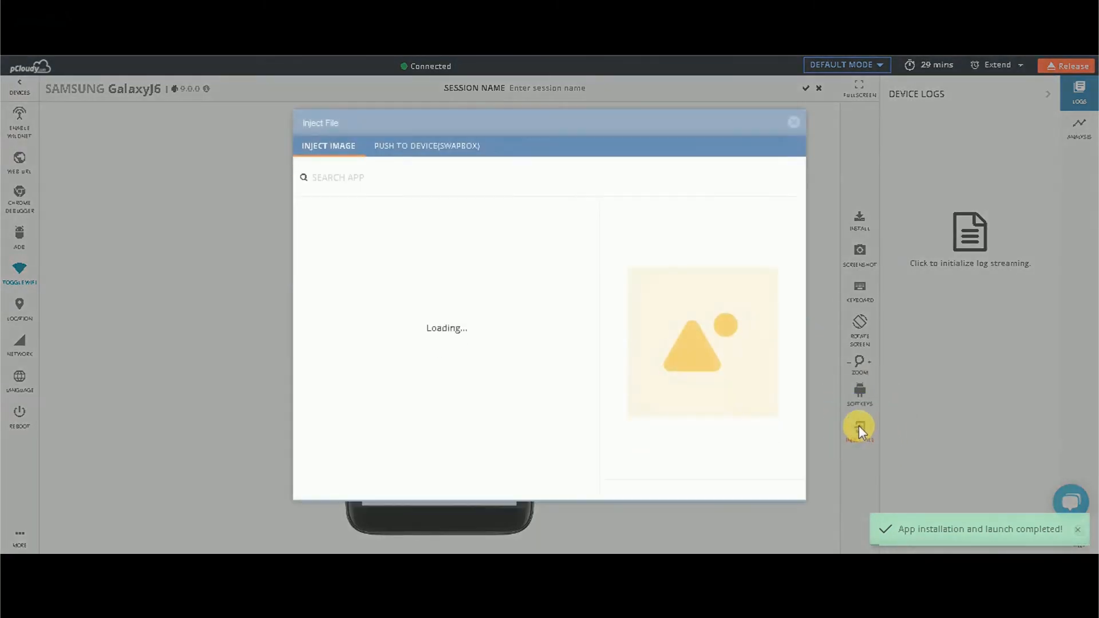
pyautogui.moveTo(372, 547)
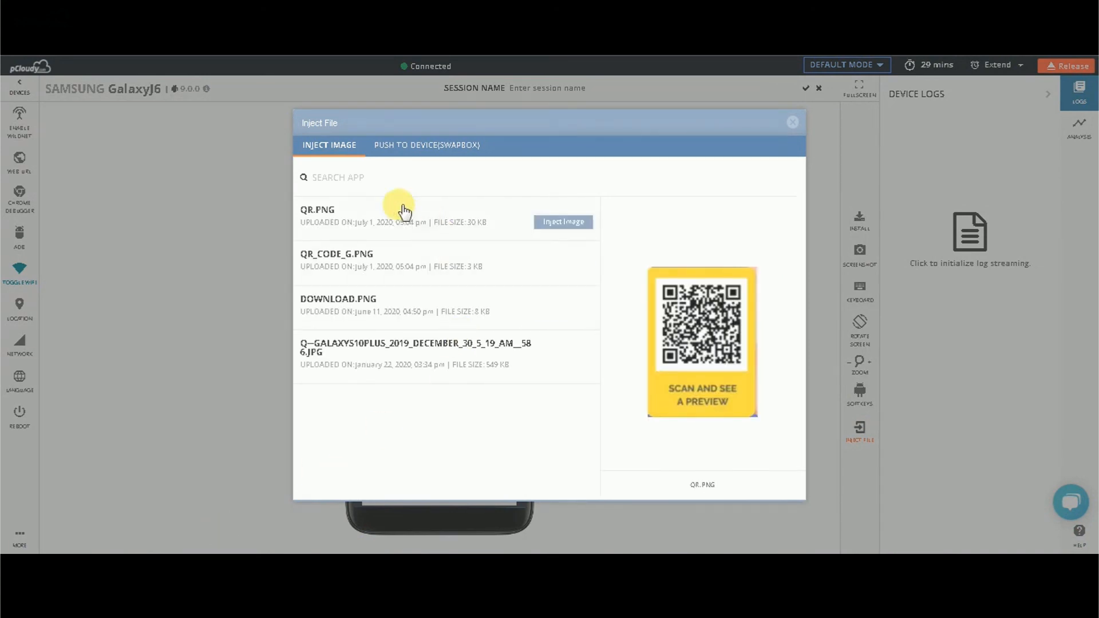
pyautogui.moveTo(545, 237)
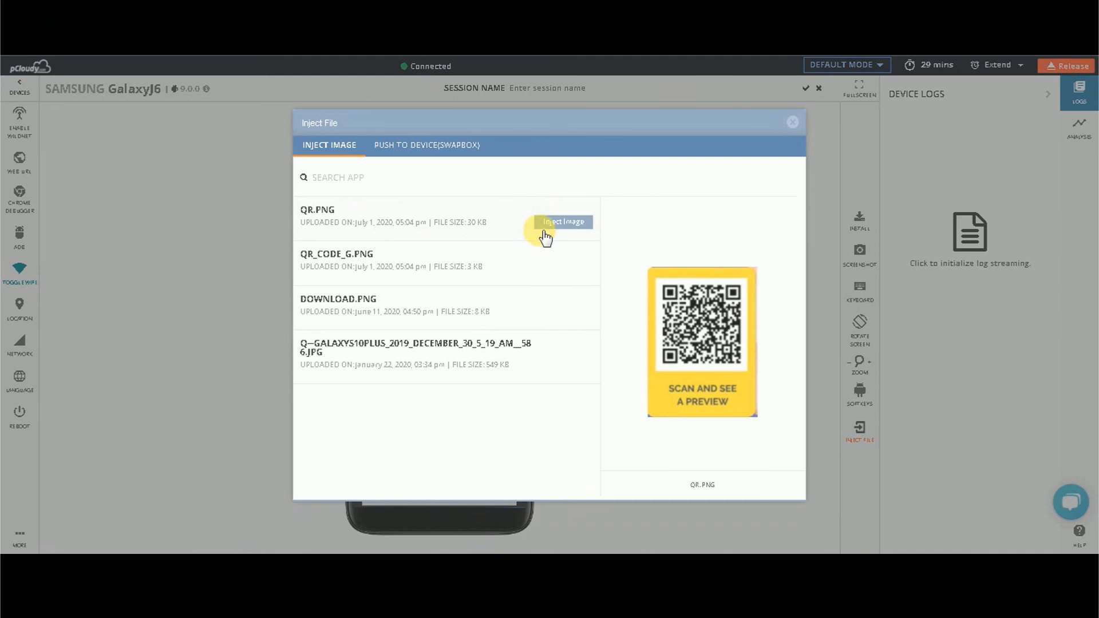
pyautogui.click(563, 221)
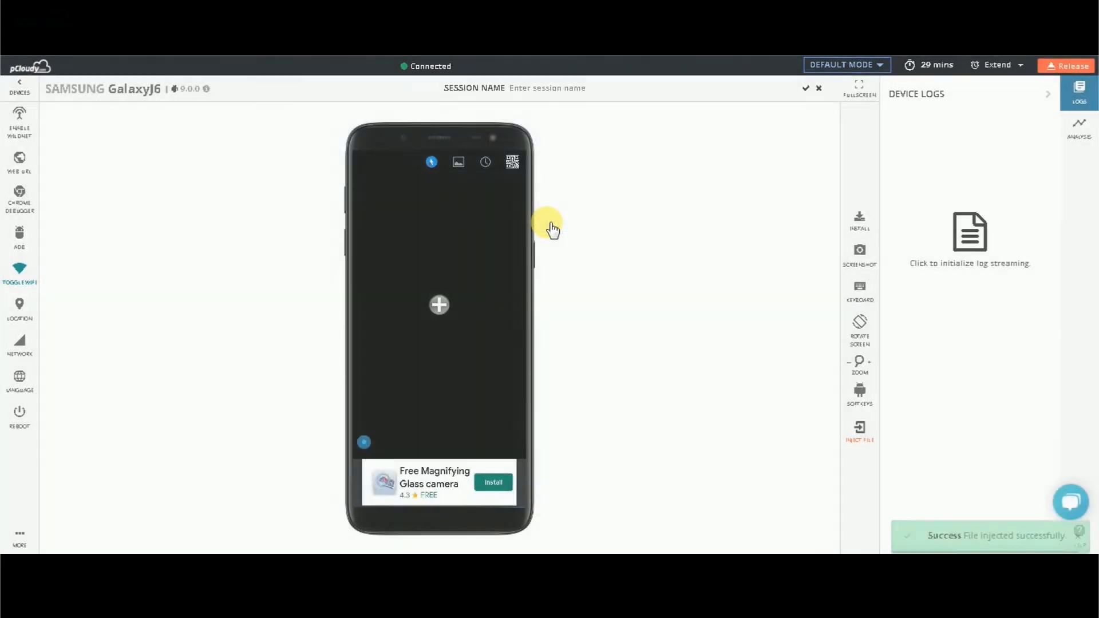
pyautogui.click(512, 162)
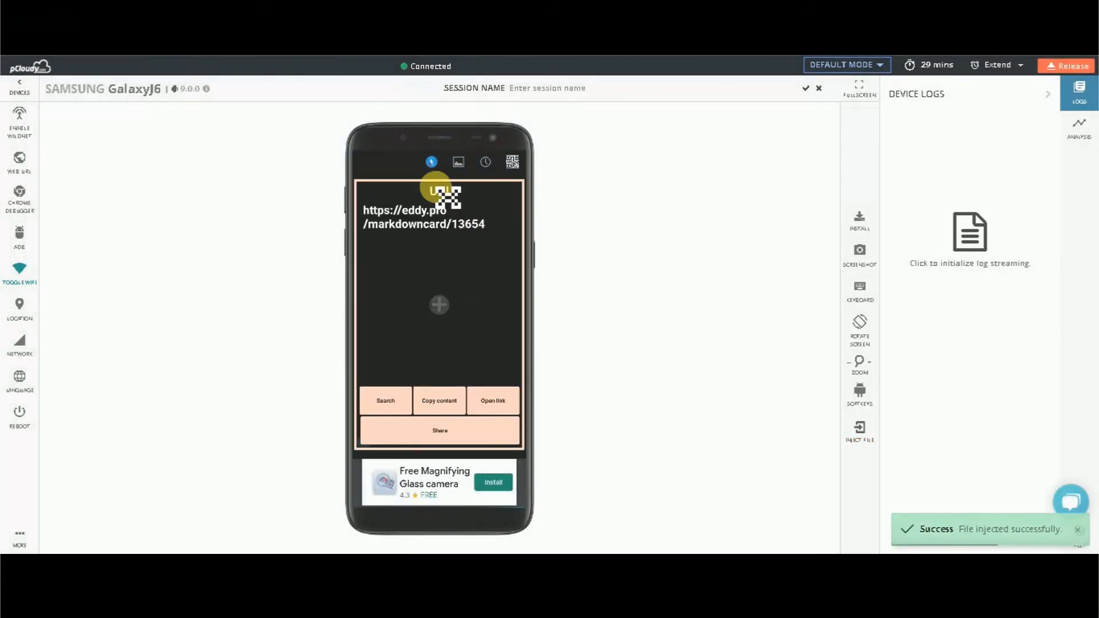
pyautogui.moveTo(497, 269)
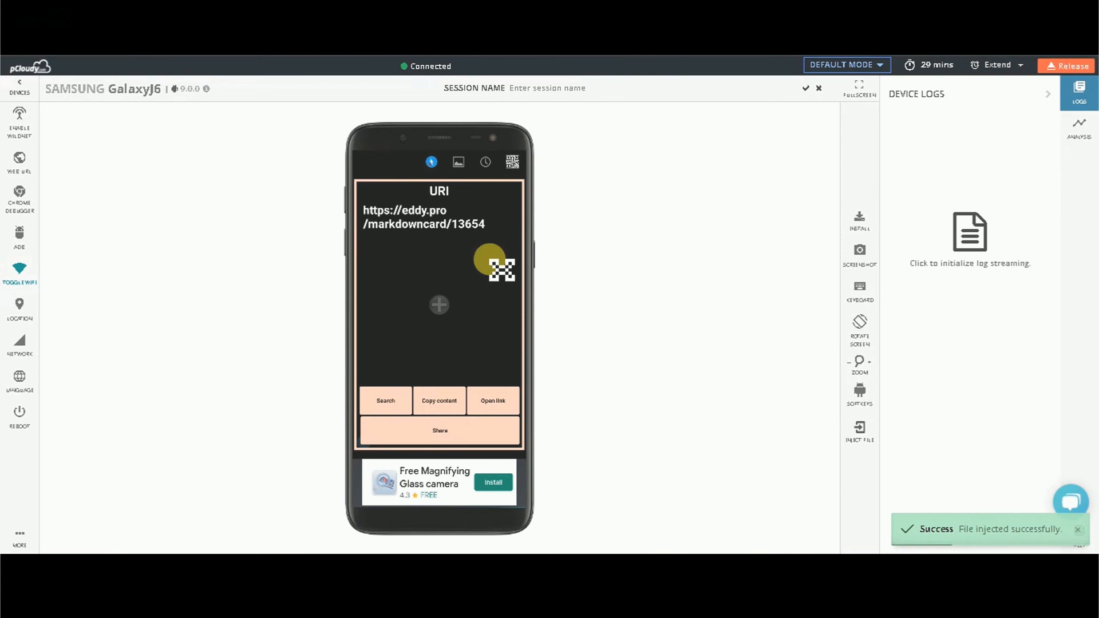